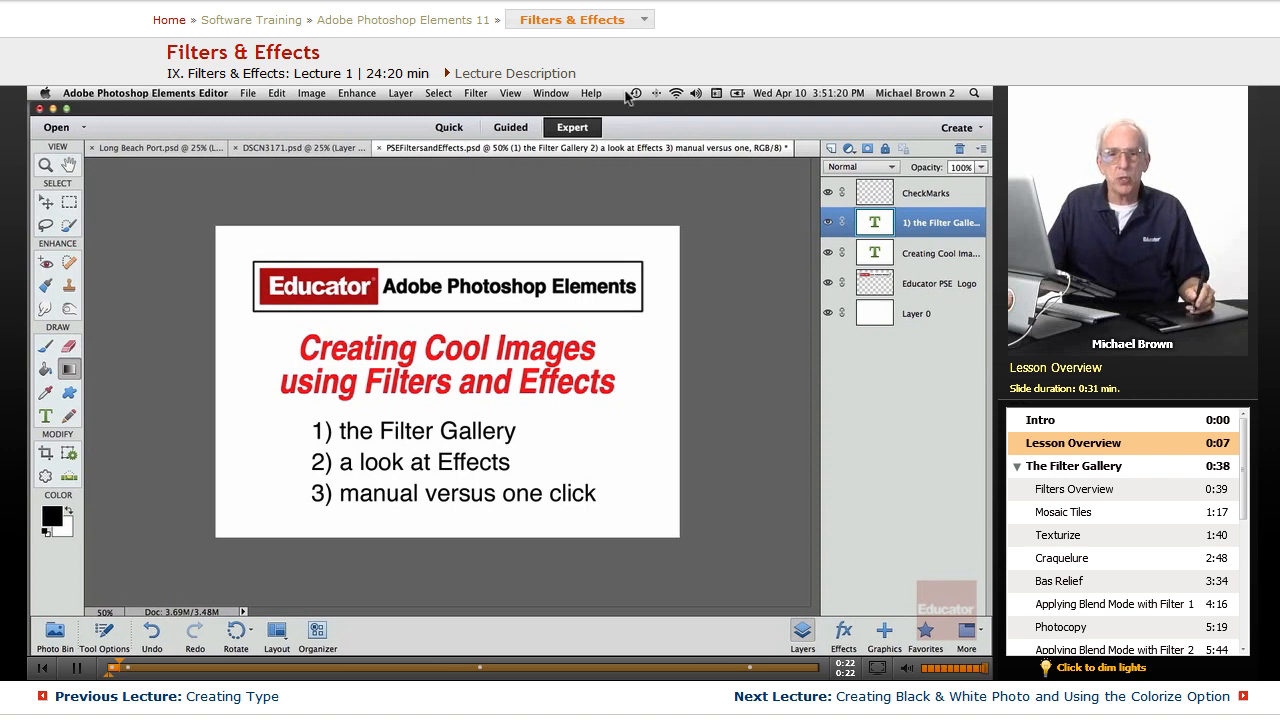
mouse_move(498, 191)
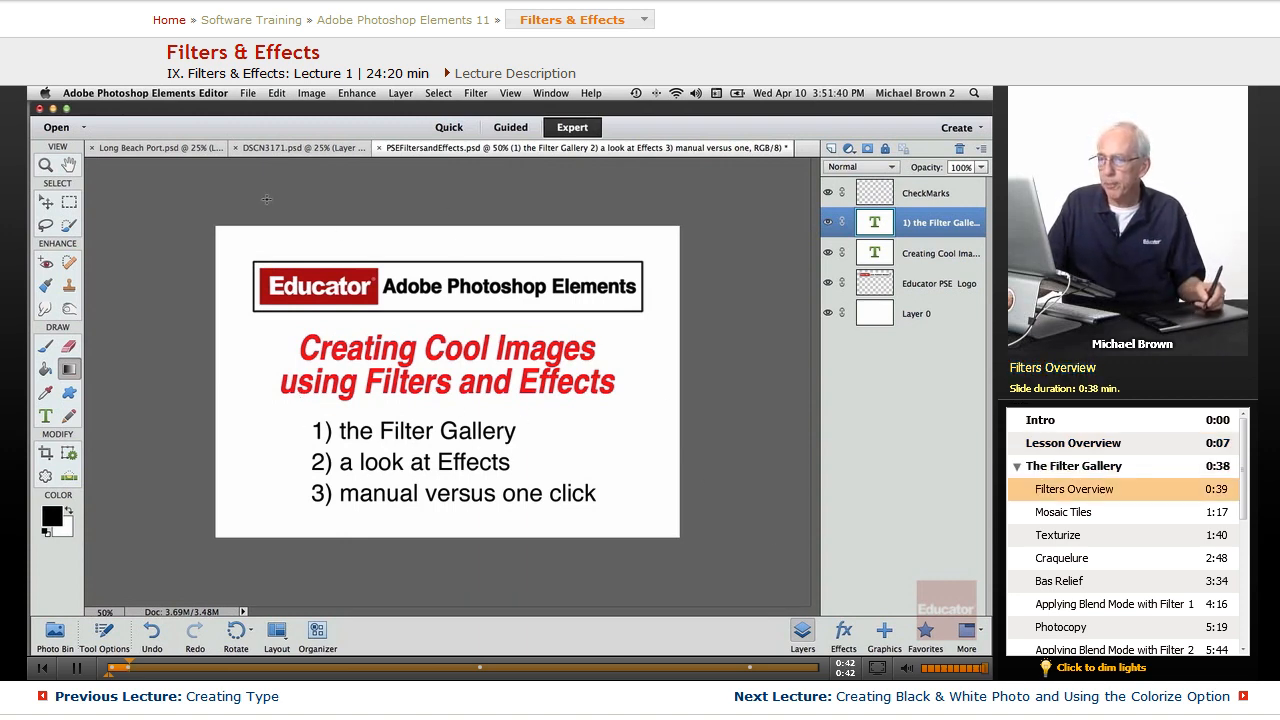
Step: Switch to the DSCN3171.psd garden pond photo and browse the Filter menu categories
click(300, 148)
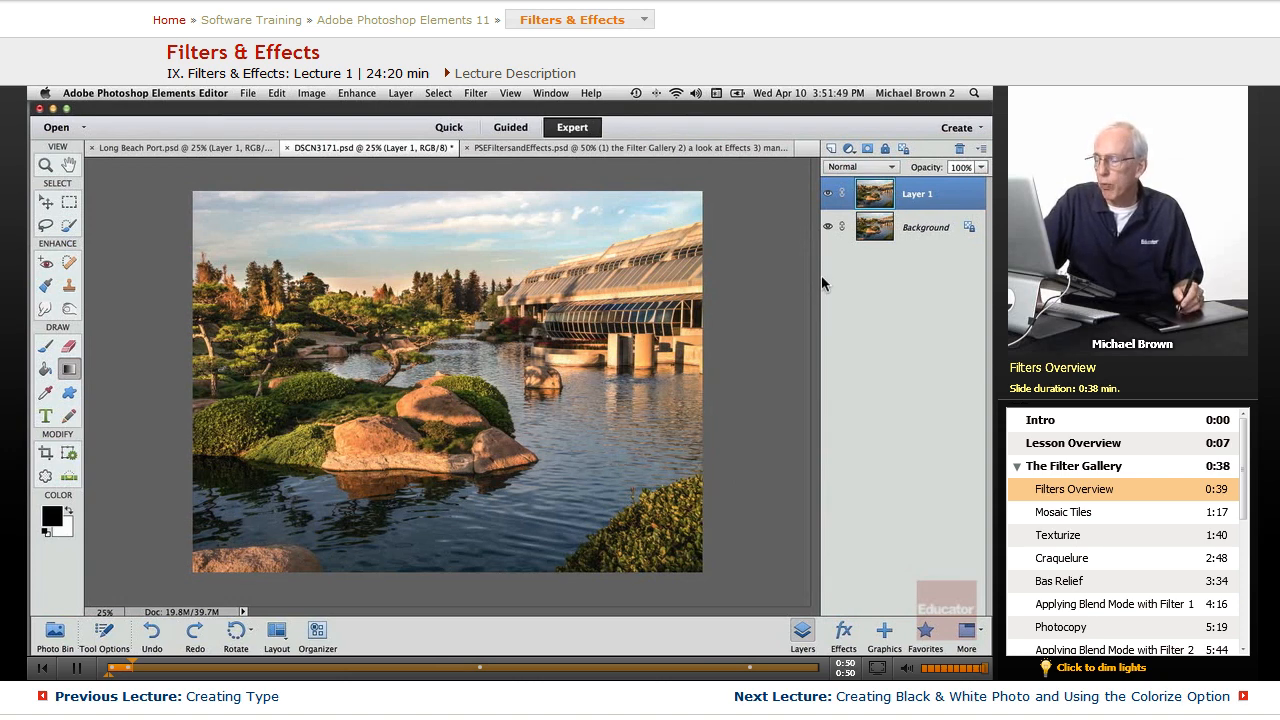
click(475, 93)
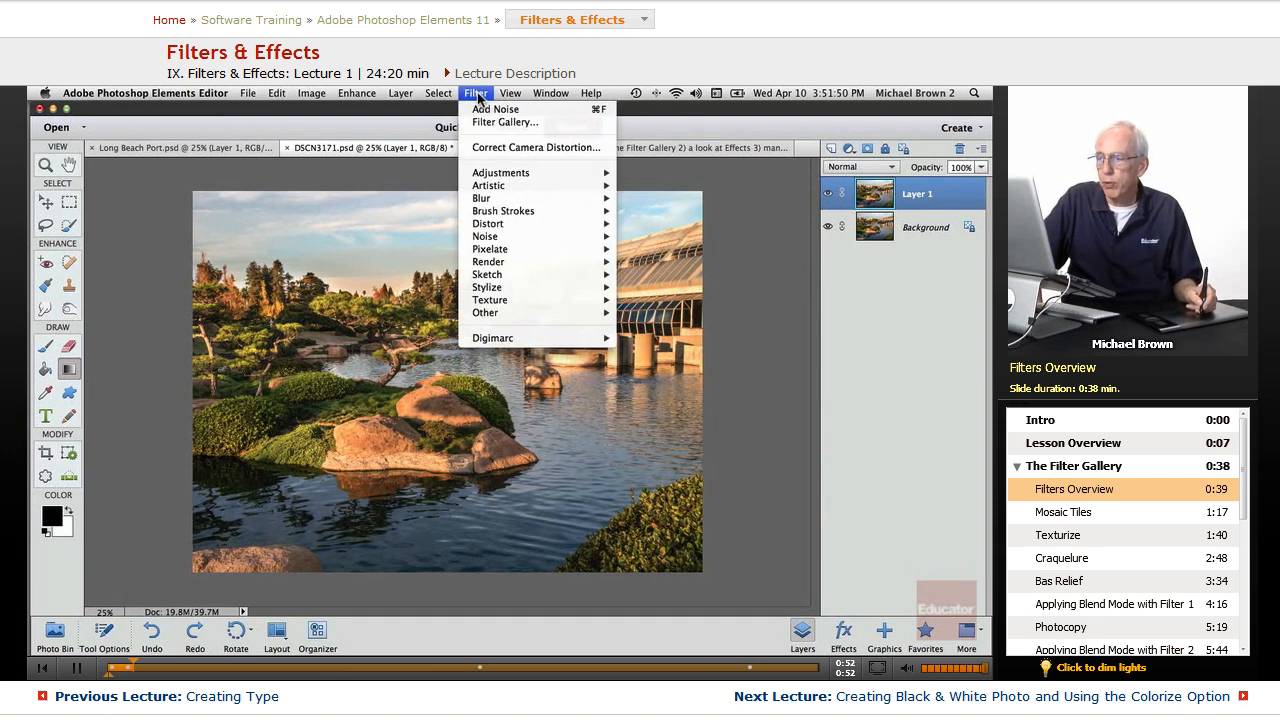
mouse_move(500, 172)
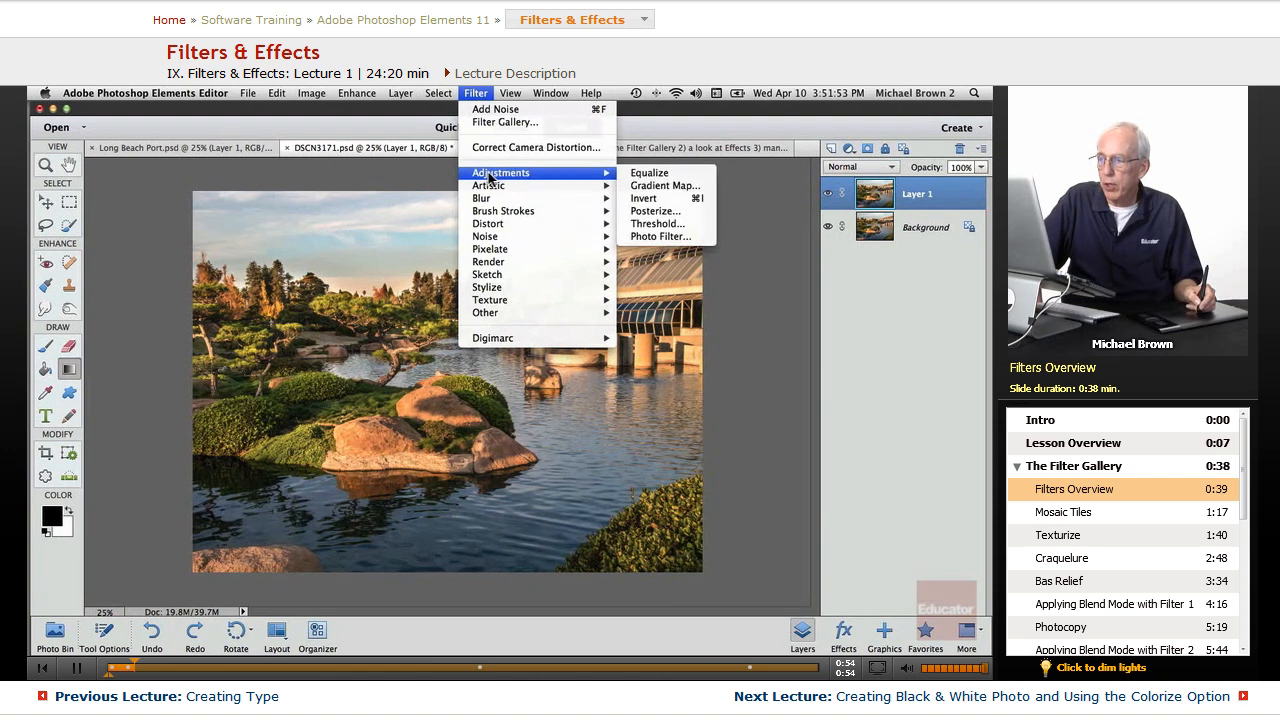
mouse_move(503, 211)
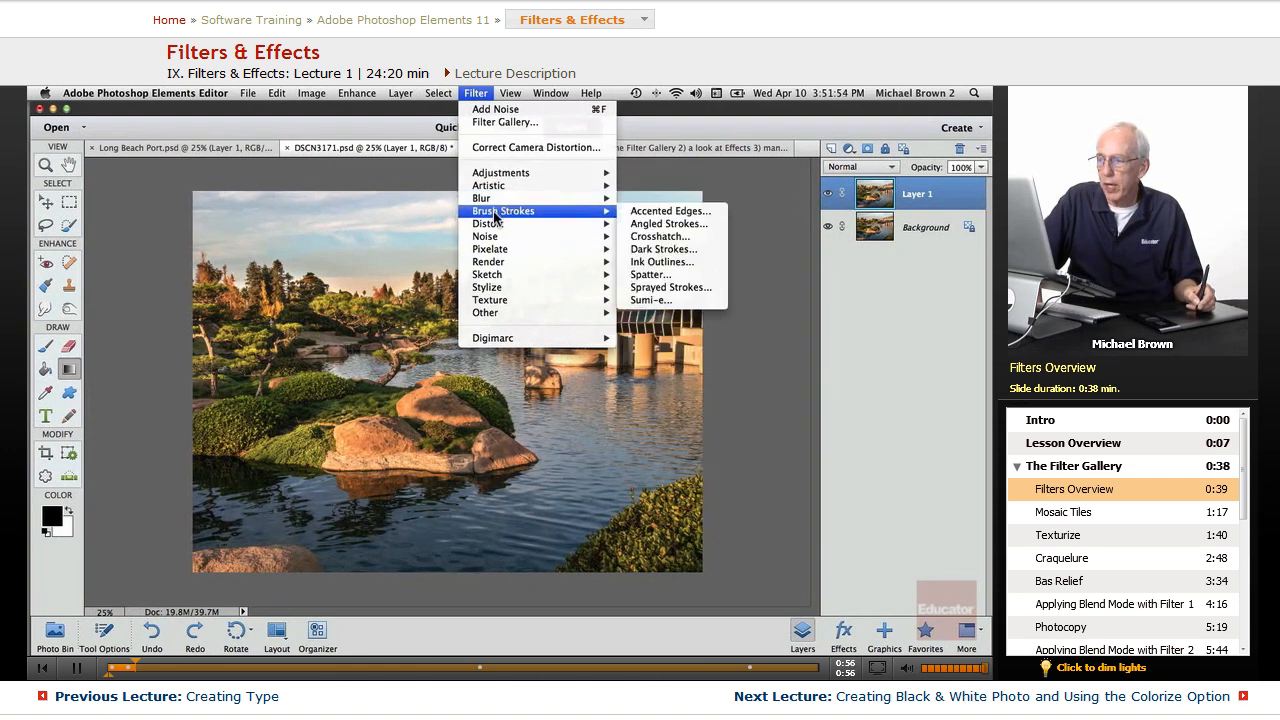
mouse_move(487, 287)
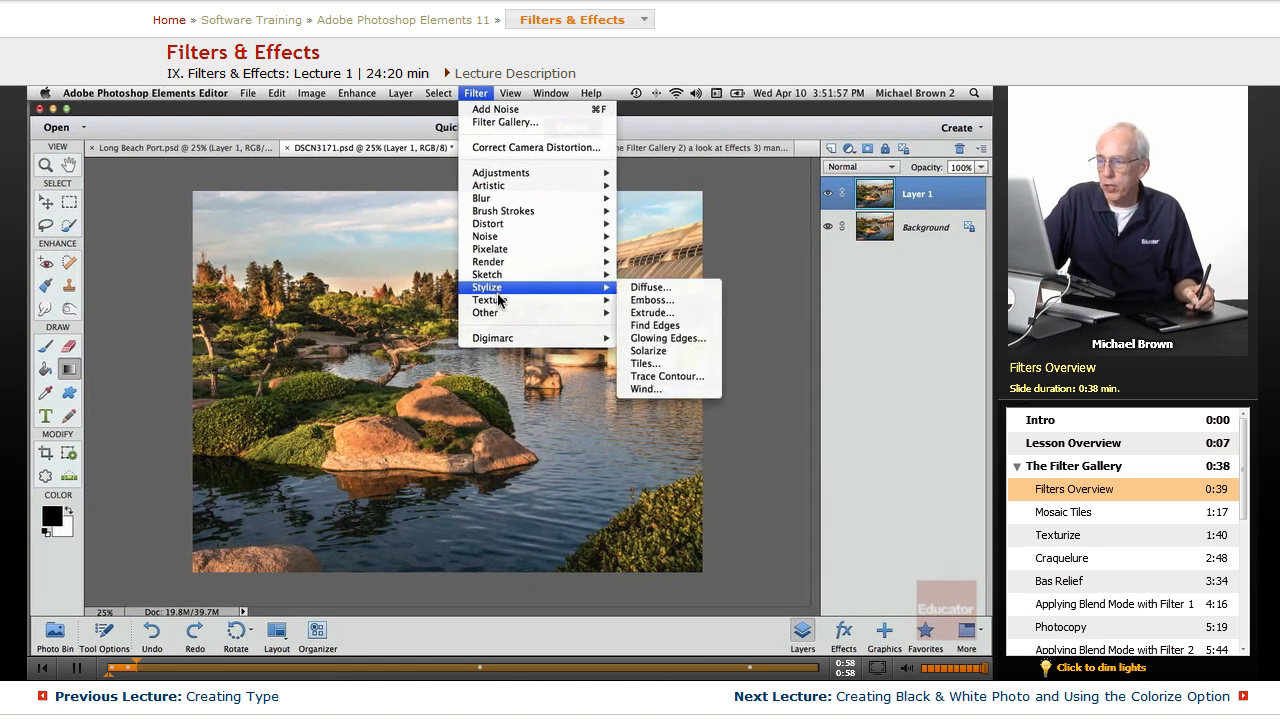
mouse_move(487, 312)
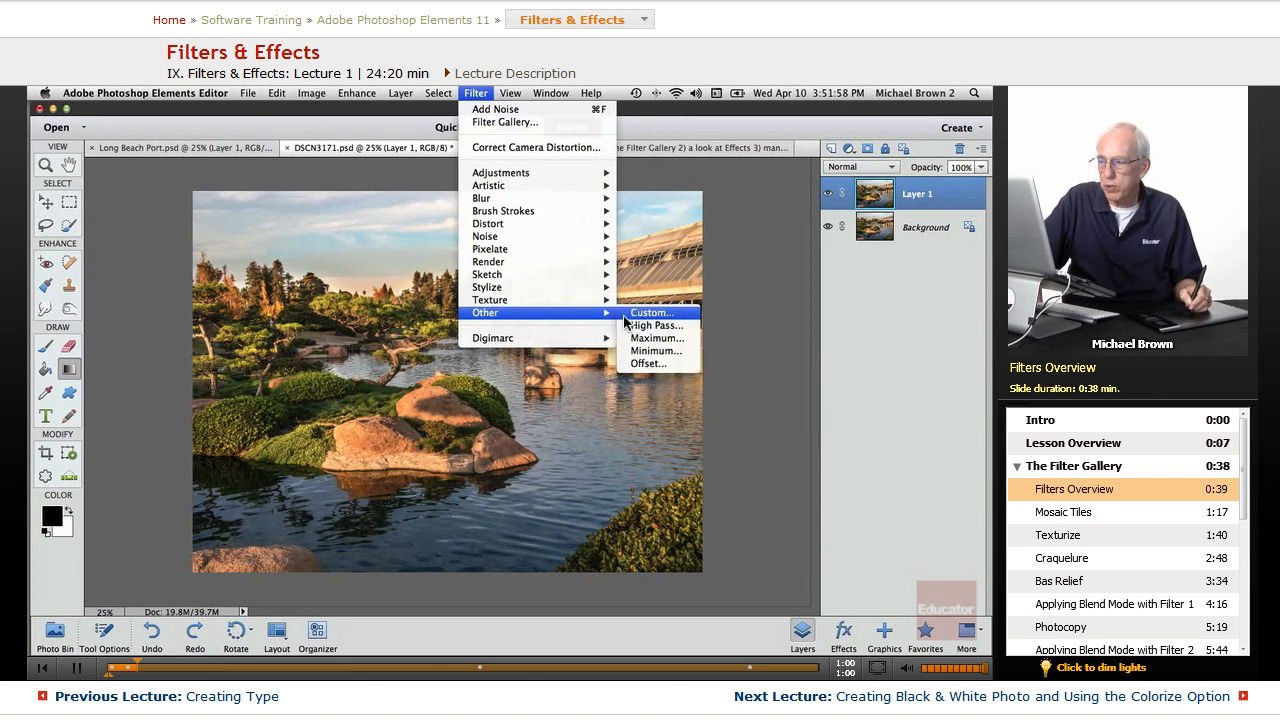
mouse_move(582, 313)
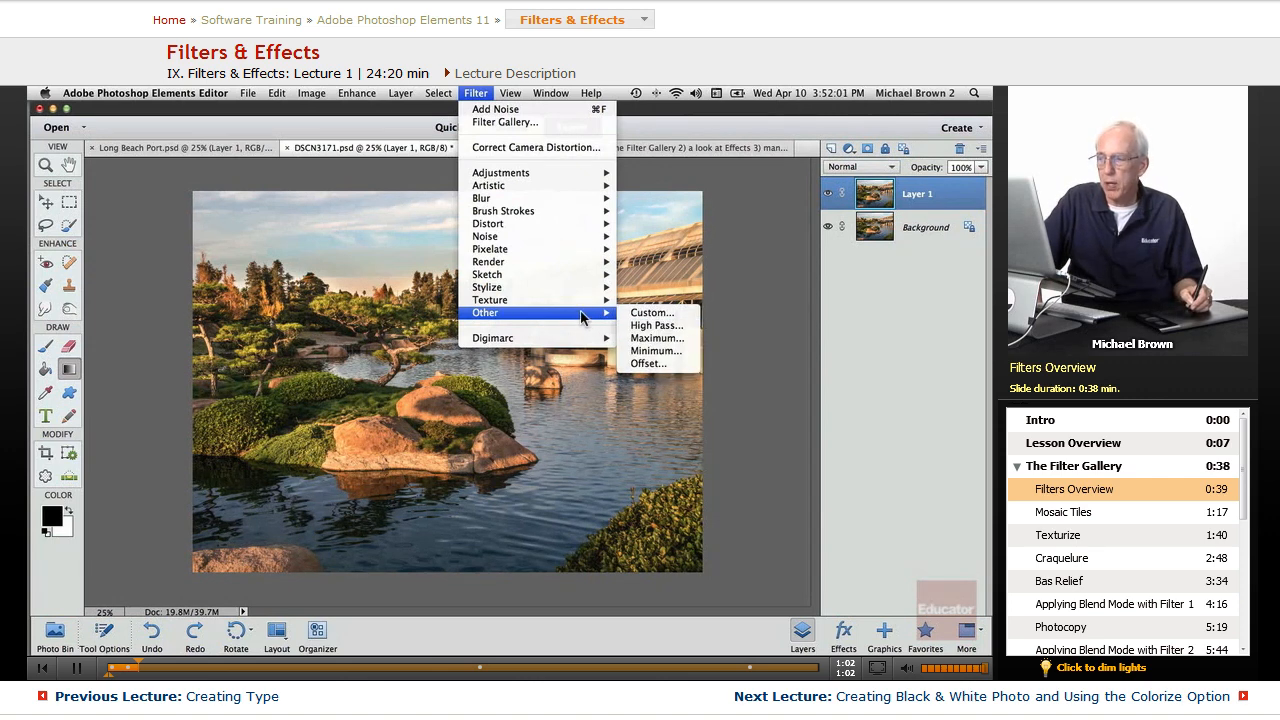
mouse_move(482, 198)
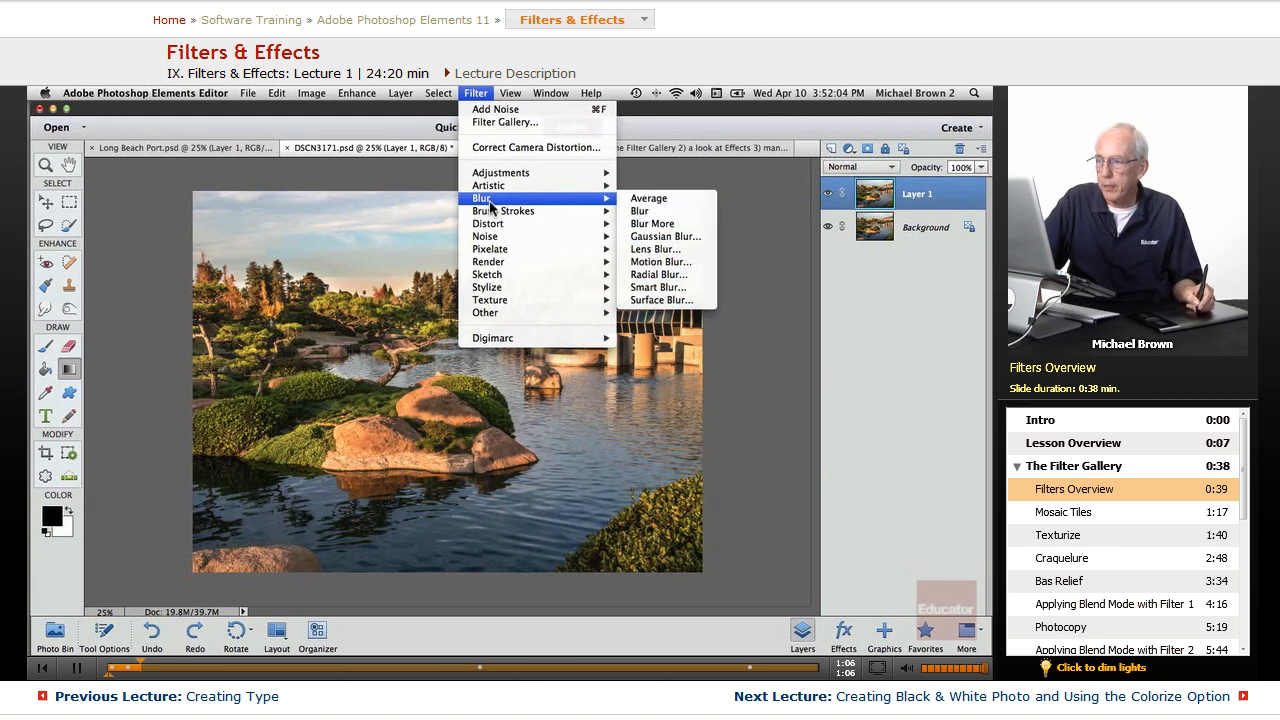
mouse_move(500, 172)
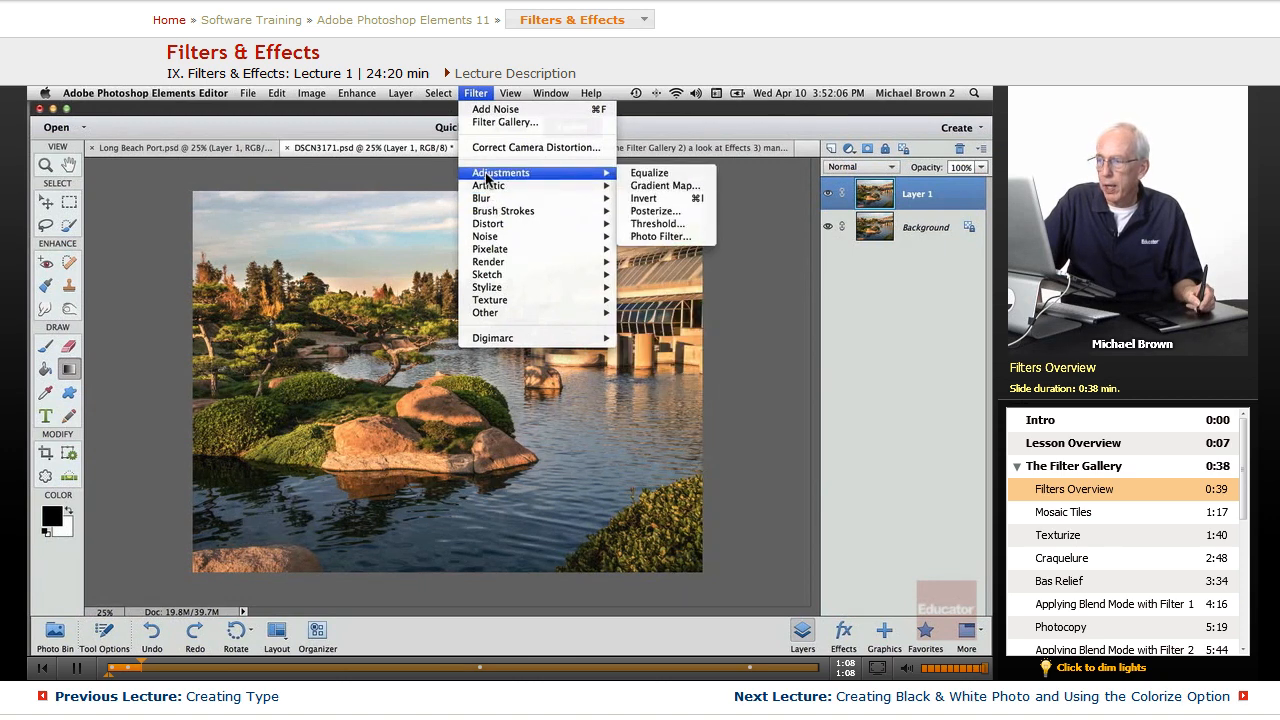
mouse_move(503, 211)
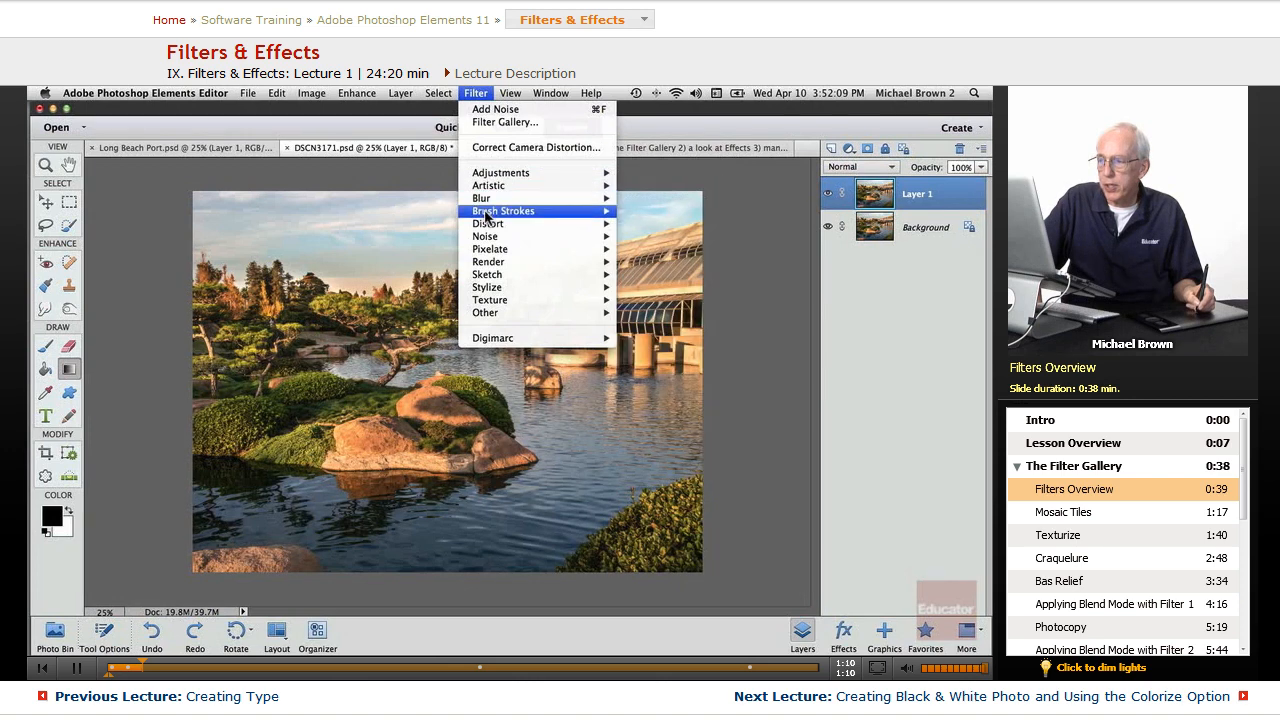
mouse_move(490, 261)
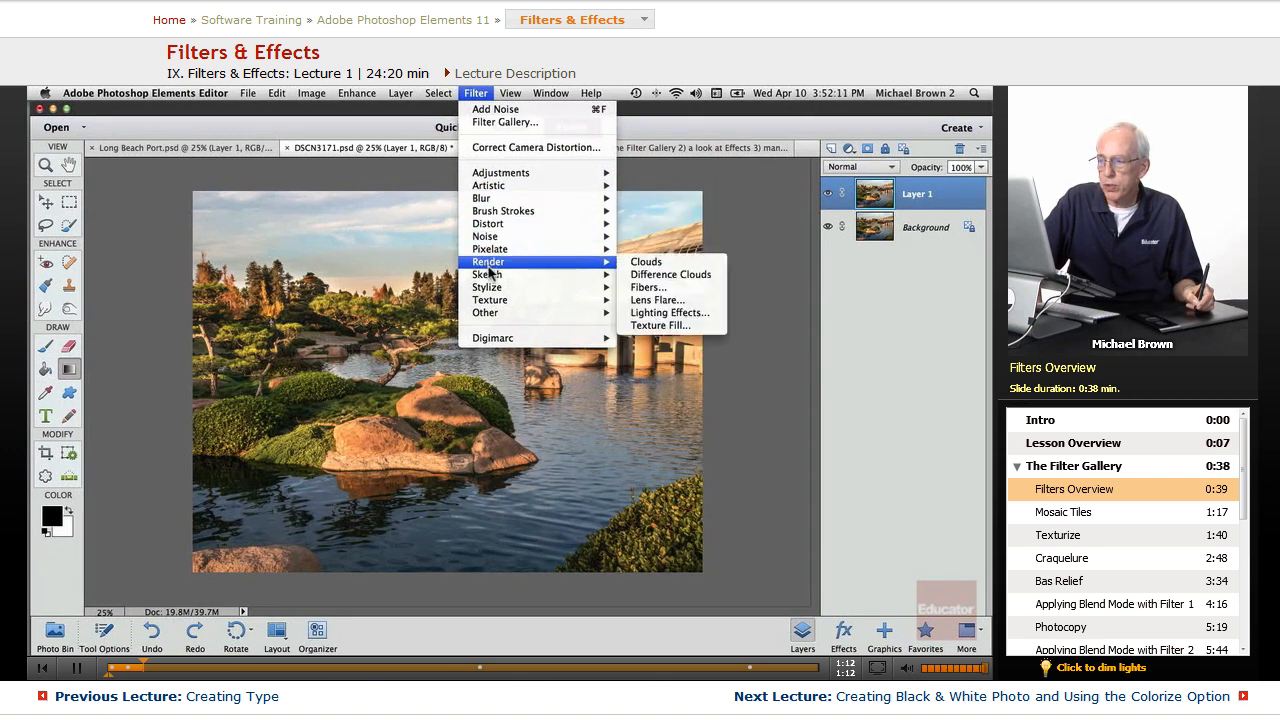
mouse_move(490, 131)
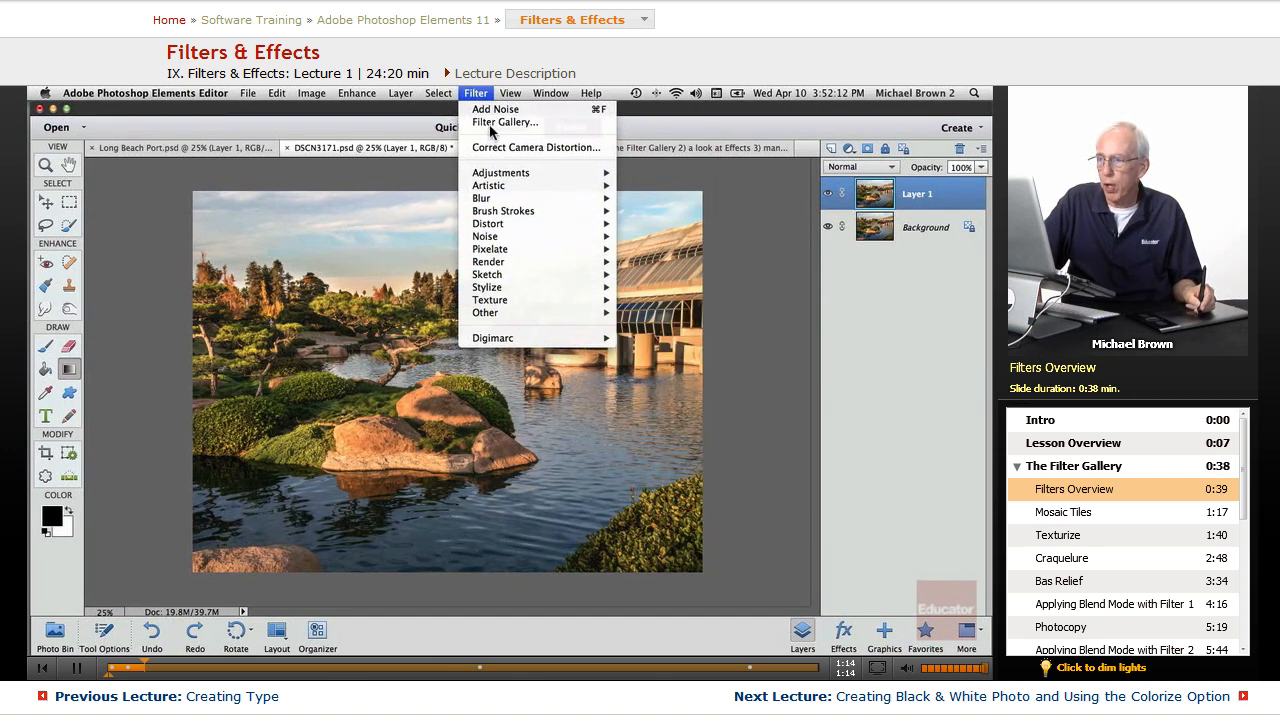
Step: Open the Filter Gallery and preview Mosaic Tiles with a smaller tile size
click(504, 122)
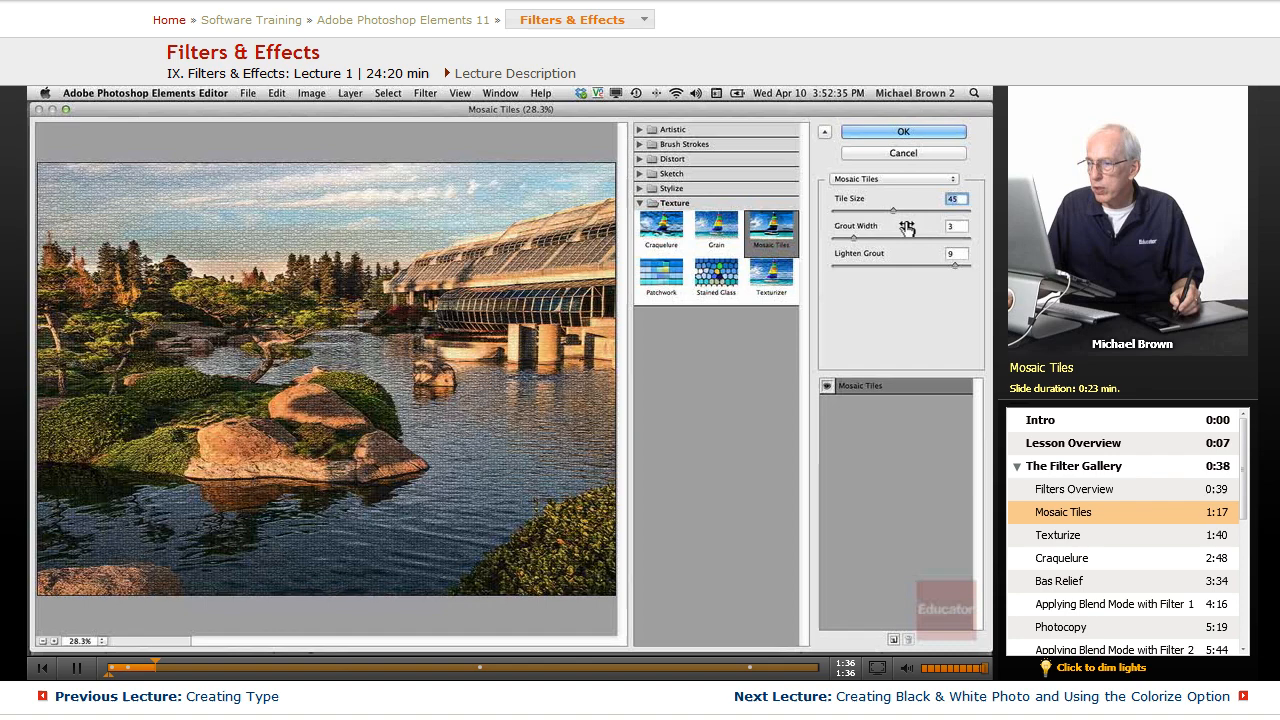
drag(892, 211, 851, 211)
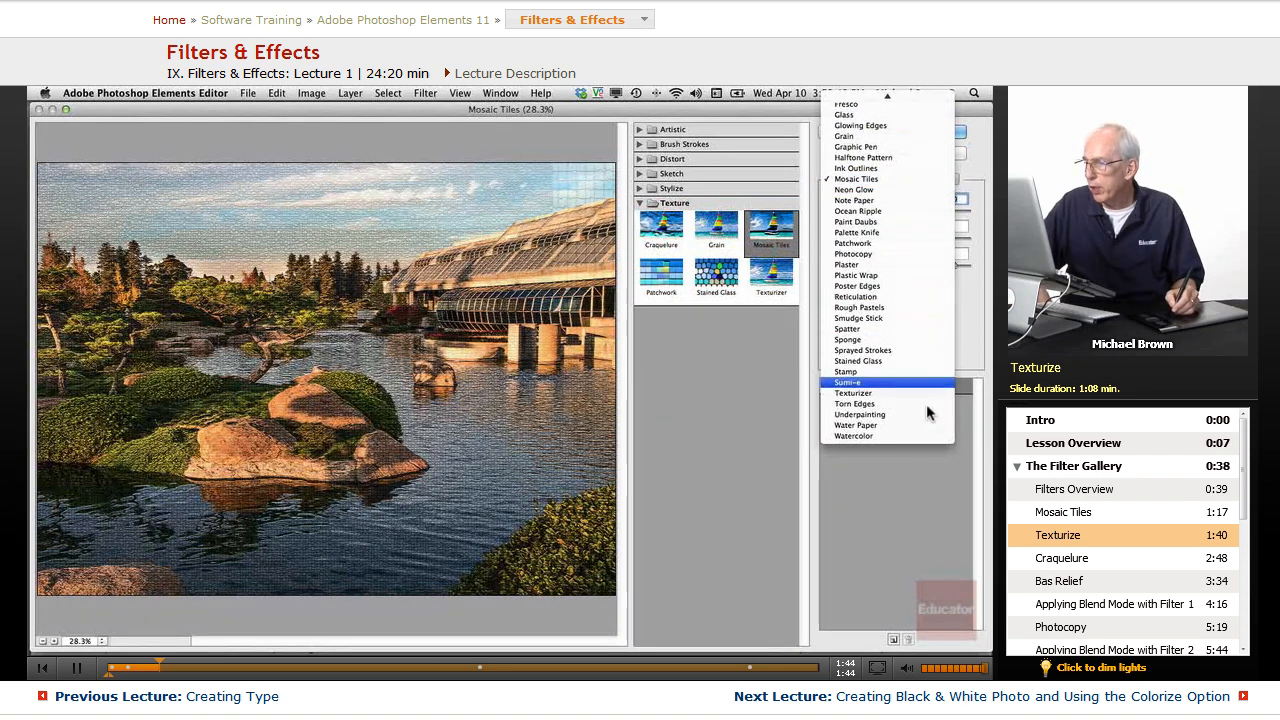
Step: Apply Texturizer canvas texture at 170% scaling, relief 8, lit from the top right
click(857, 178)
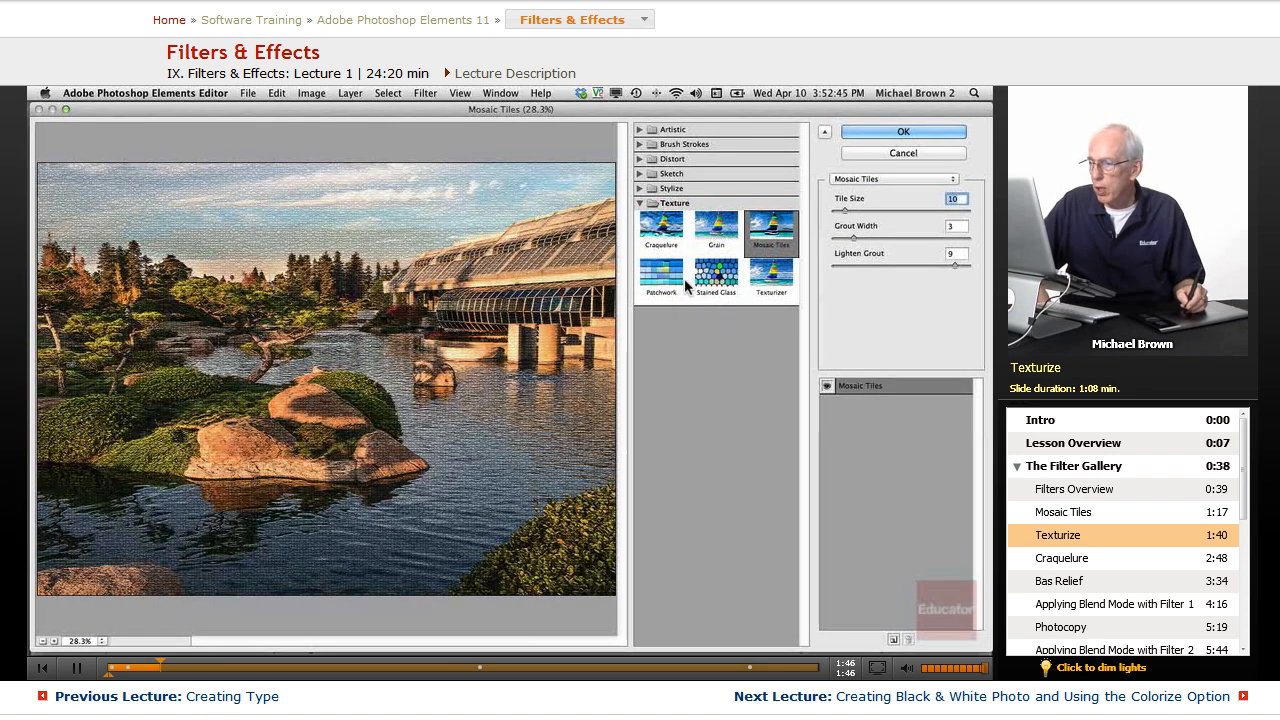
click(771, 278)
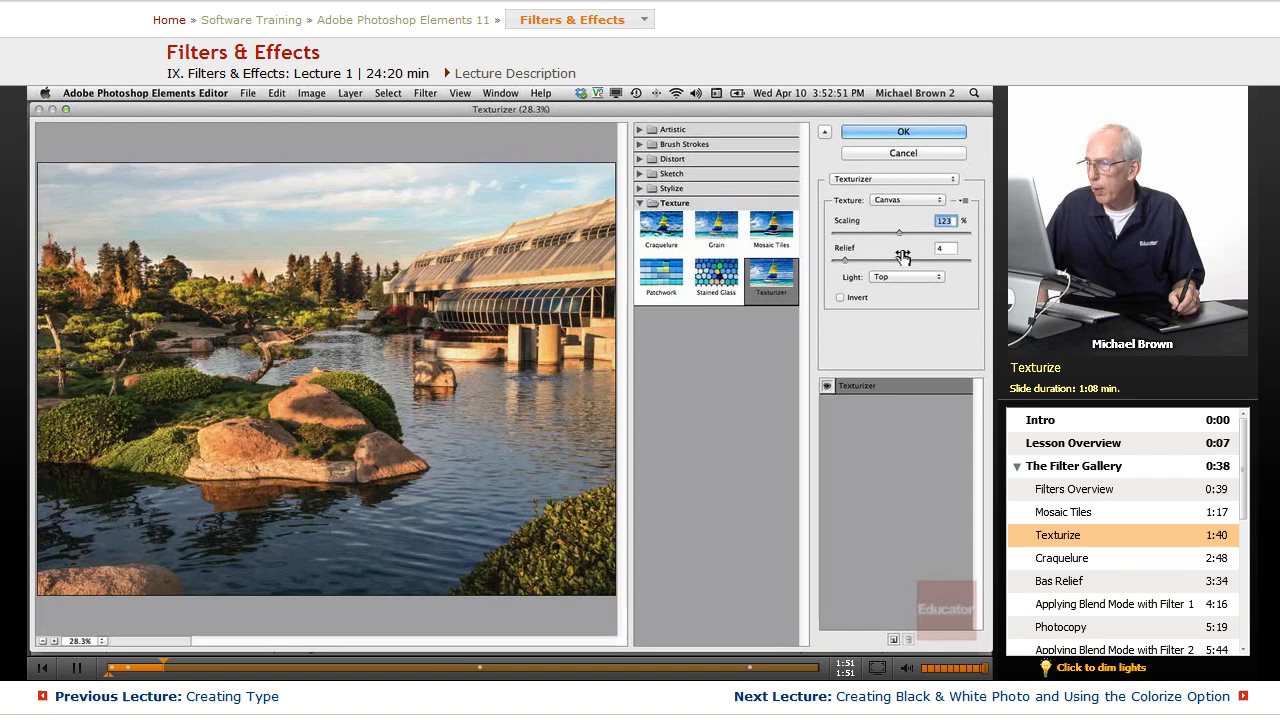
drag(905, 233, 855, 233)
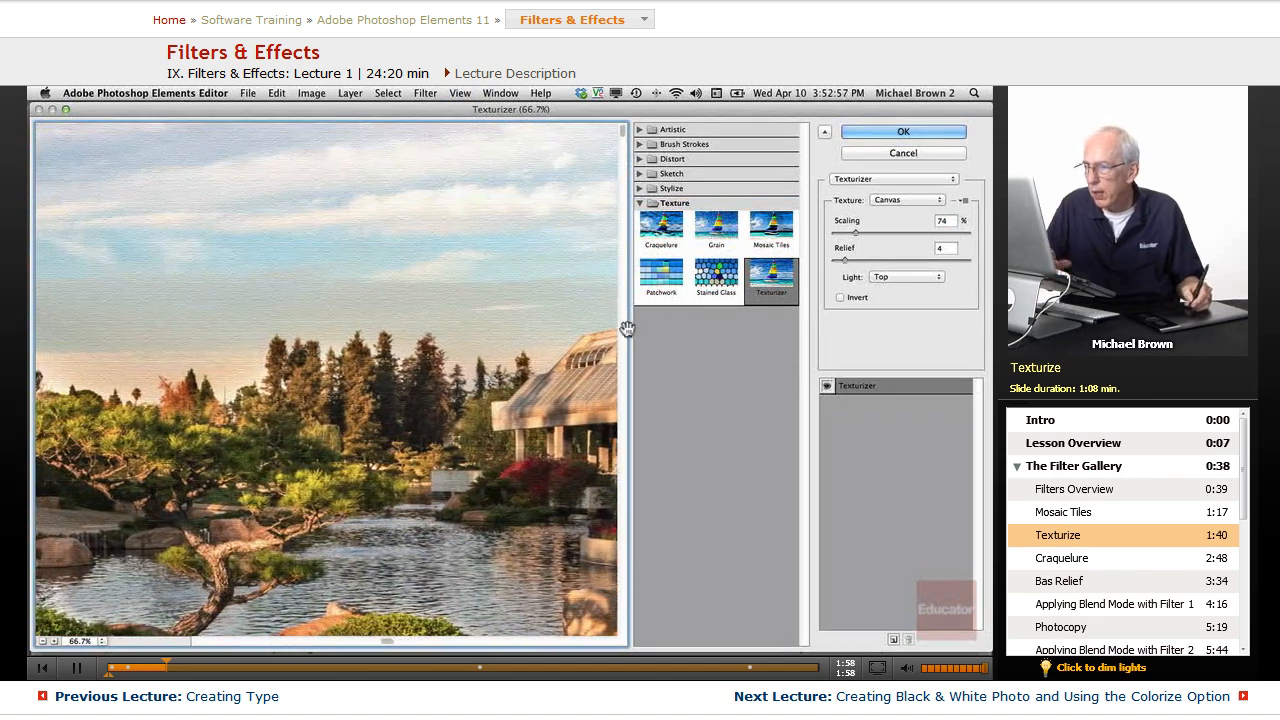
drag(857, 231, 935, 231)
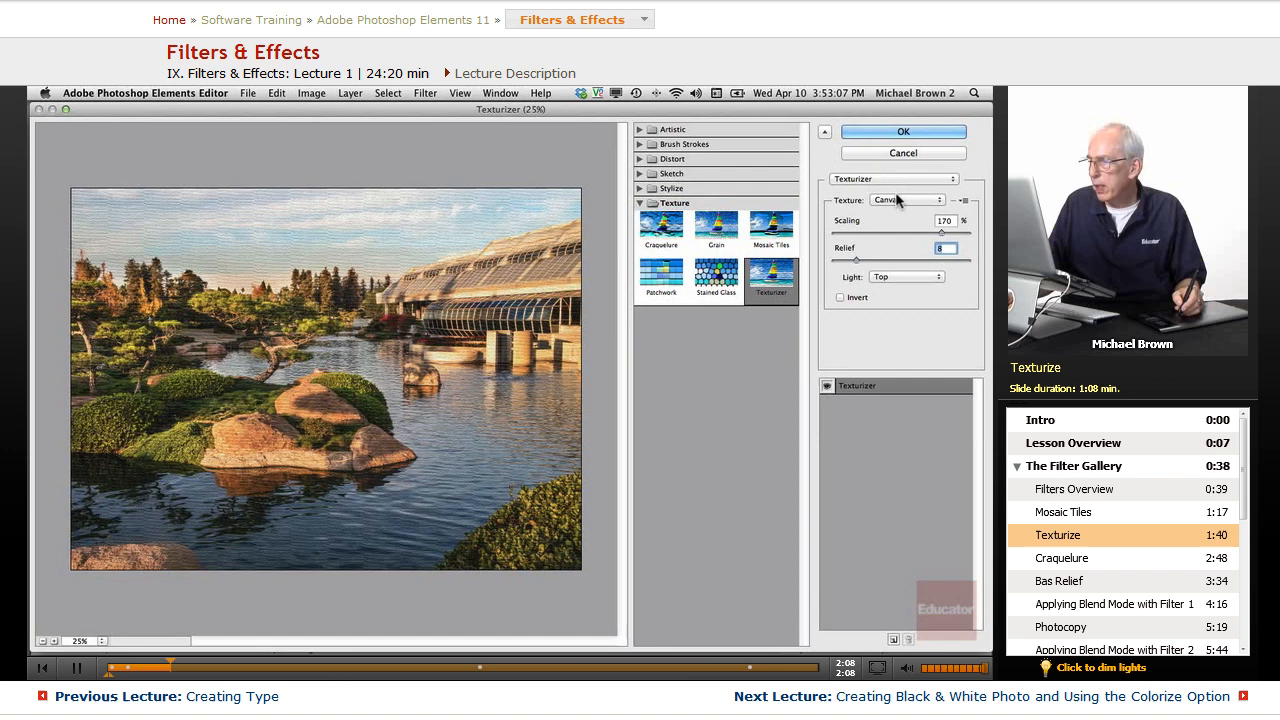
click(905, 276)
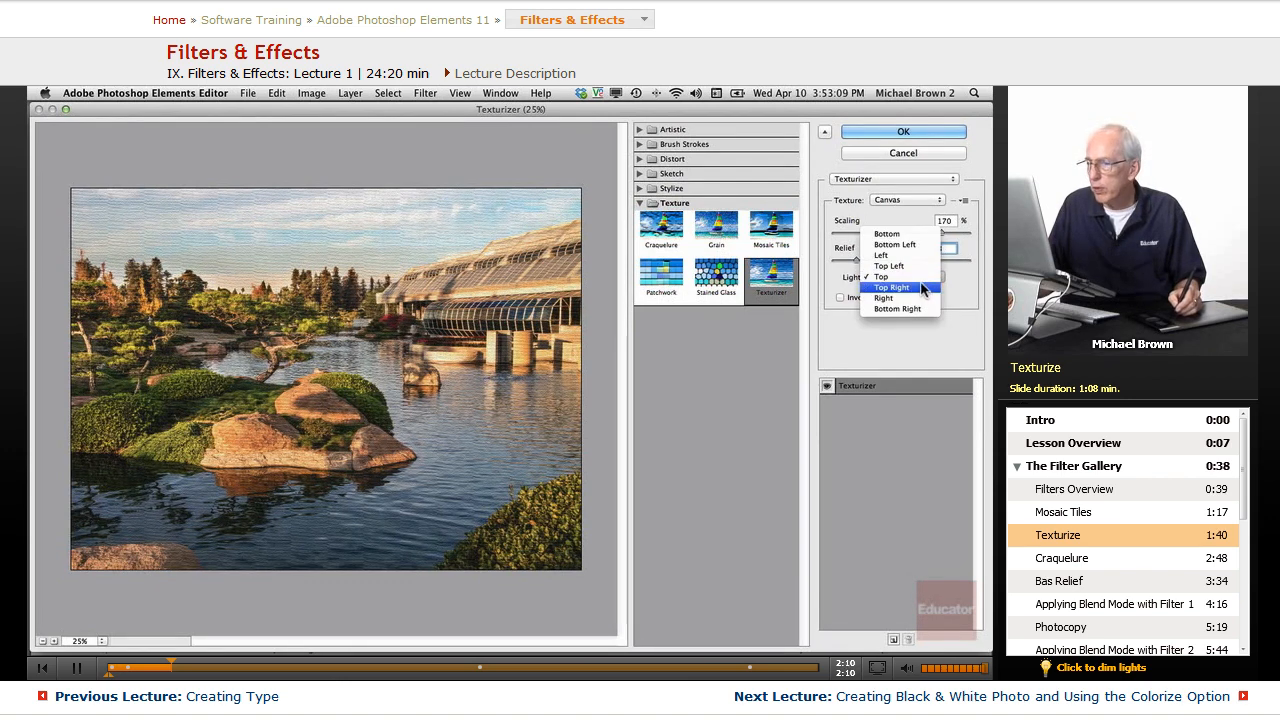
click(898, 288)
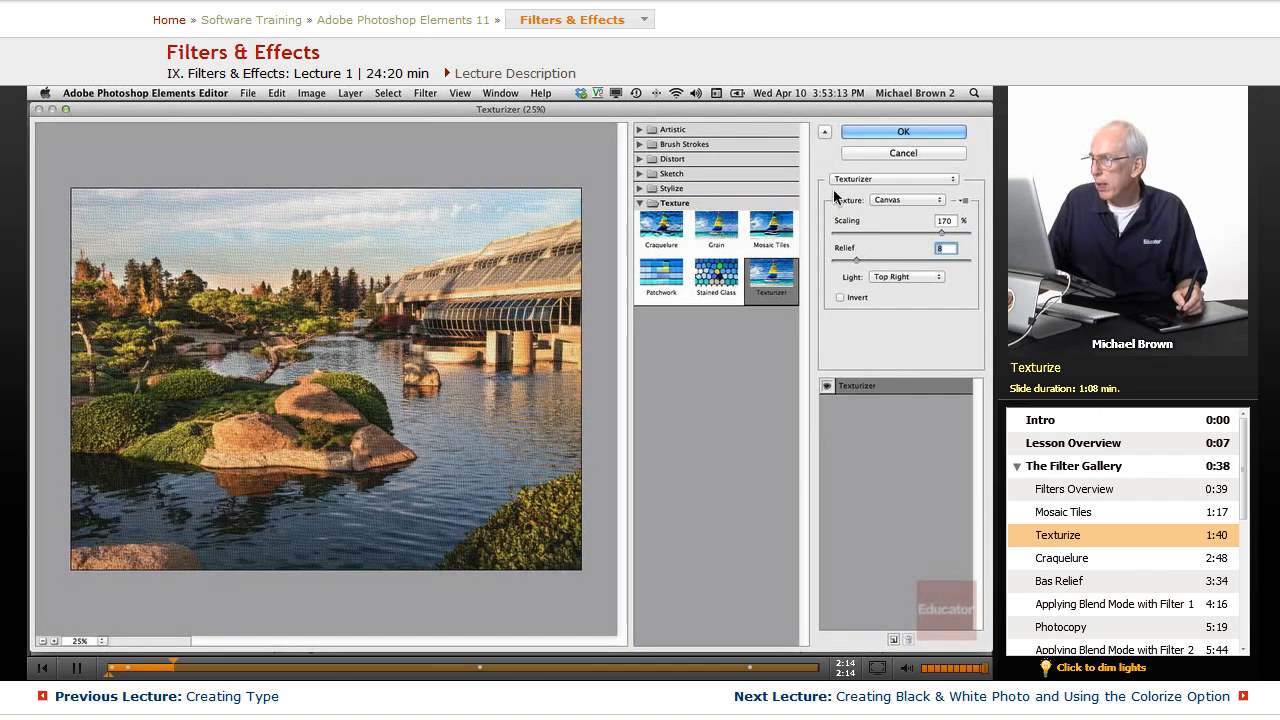
click(901, 131)
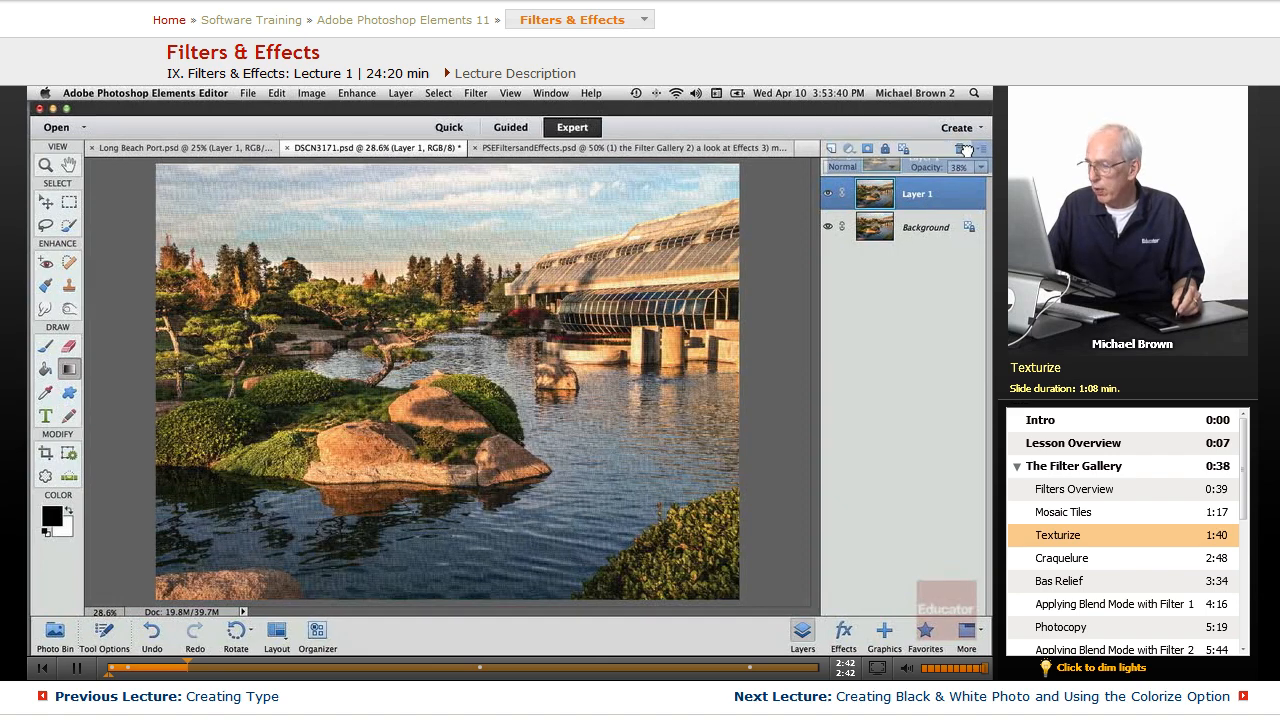
Step: Reopen the Filter Gallery and preview Craquelure with spacing 8, depth 4, brightness 8
click(475, 93)
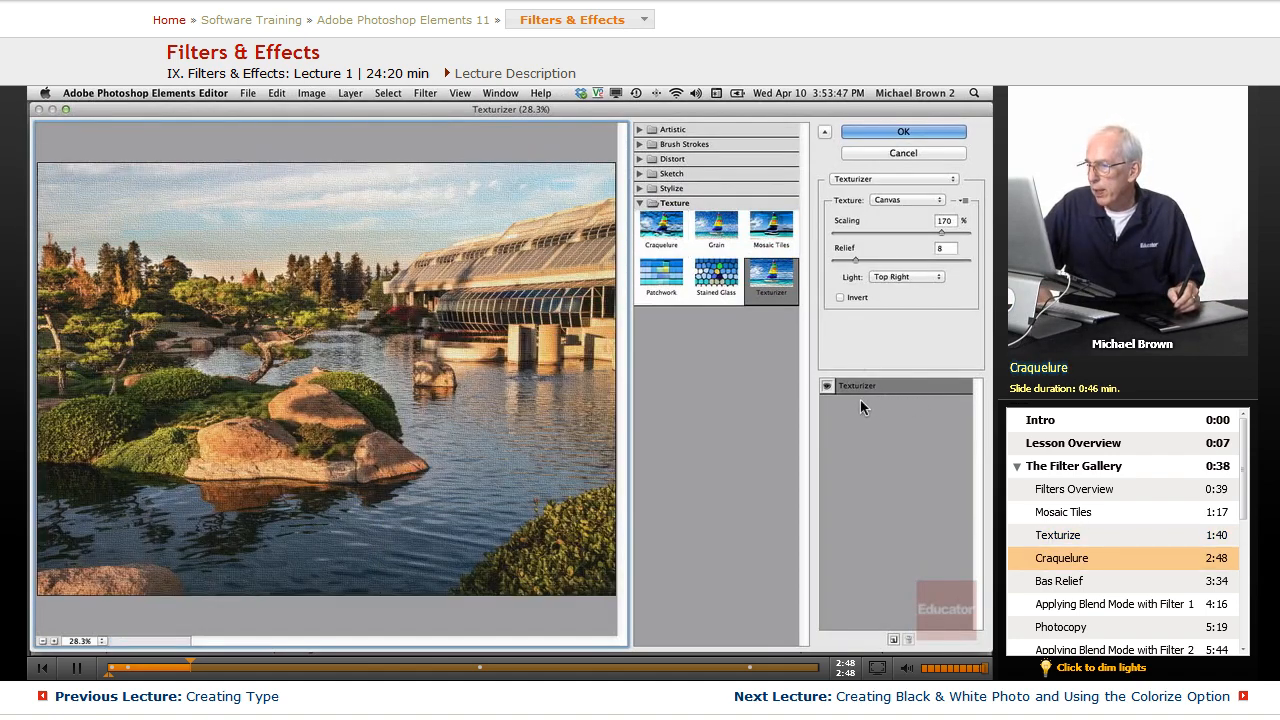
click(662, 229)
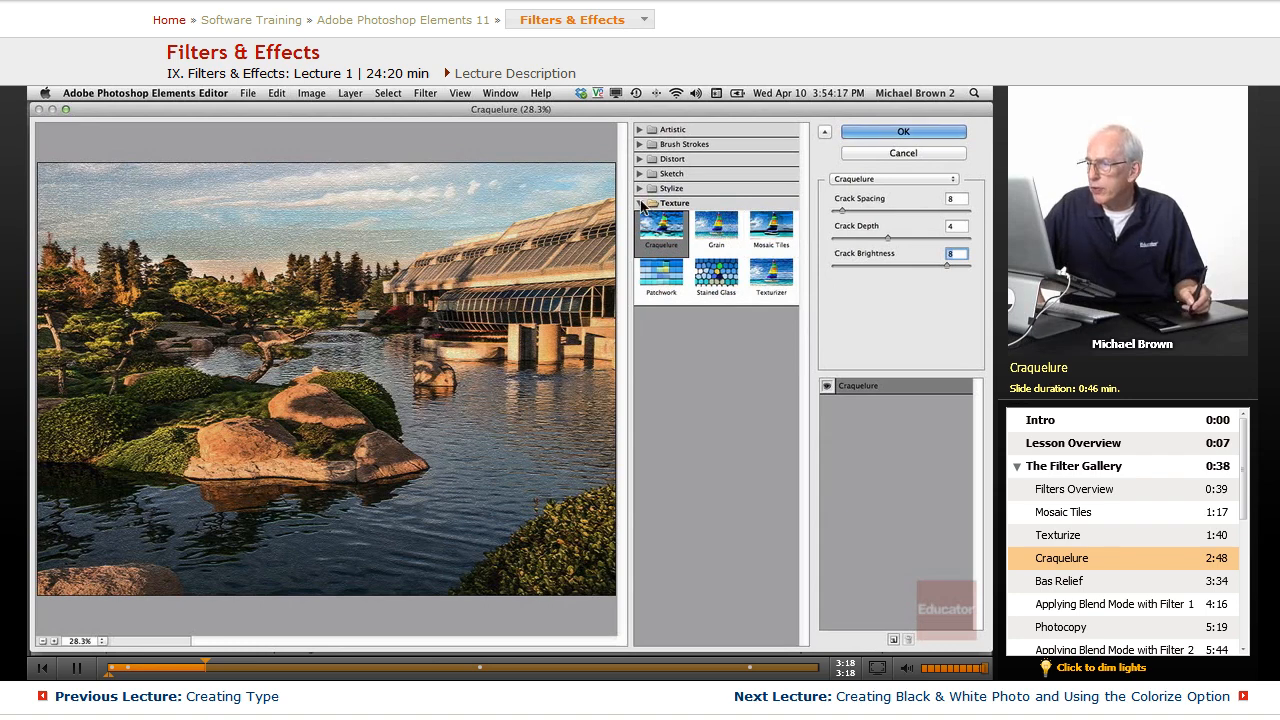
Step: Apply Sketch > Bas Relief to the top layer, lit from top right with detail 9
click(674, 202)
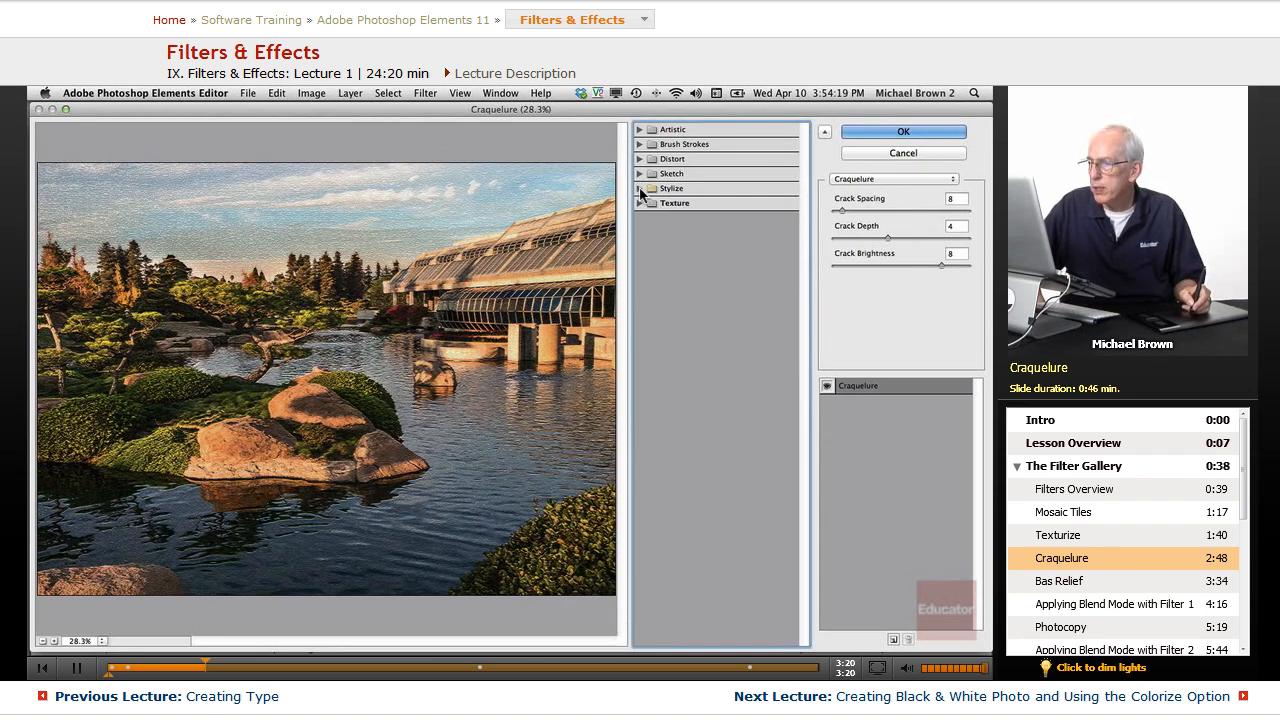
click(671, 173)
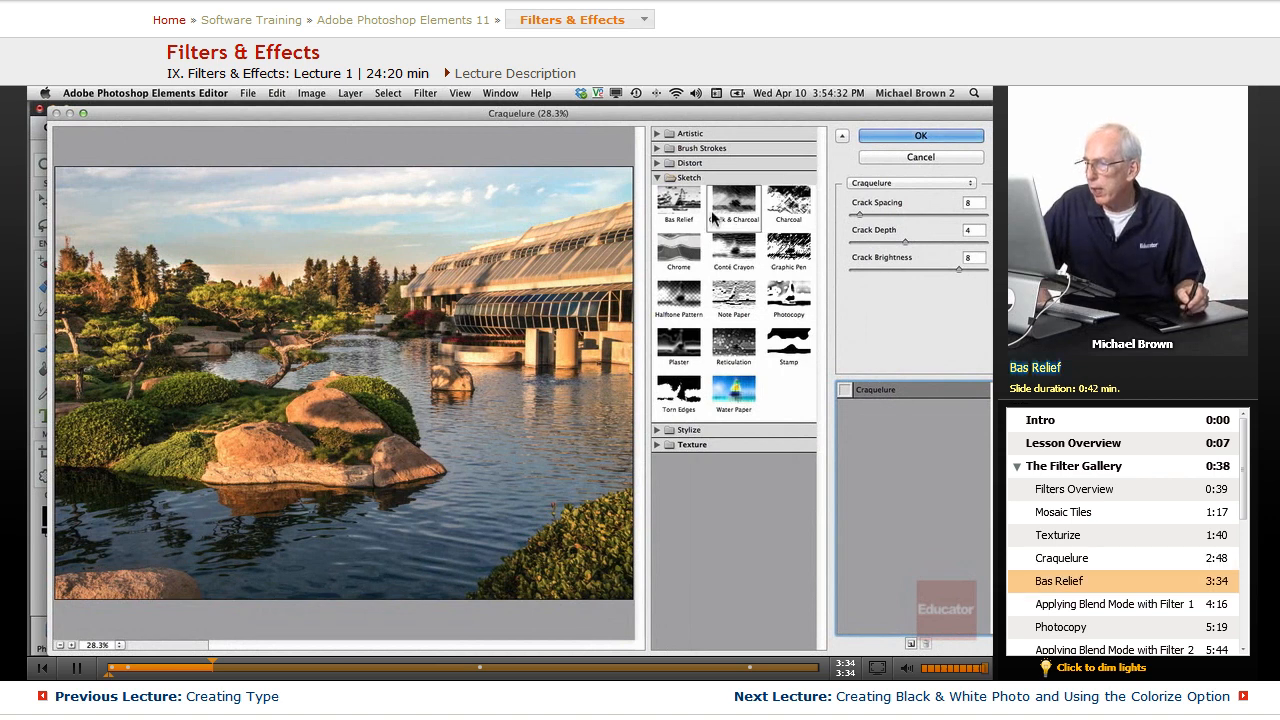
click(678, 204)
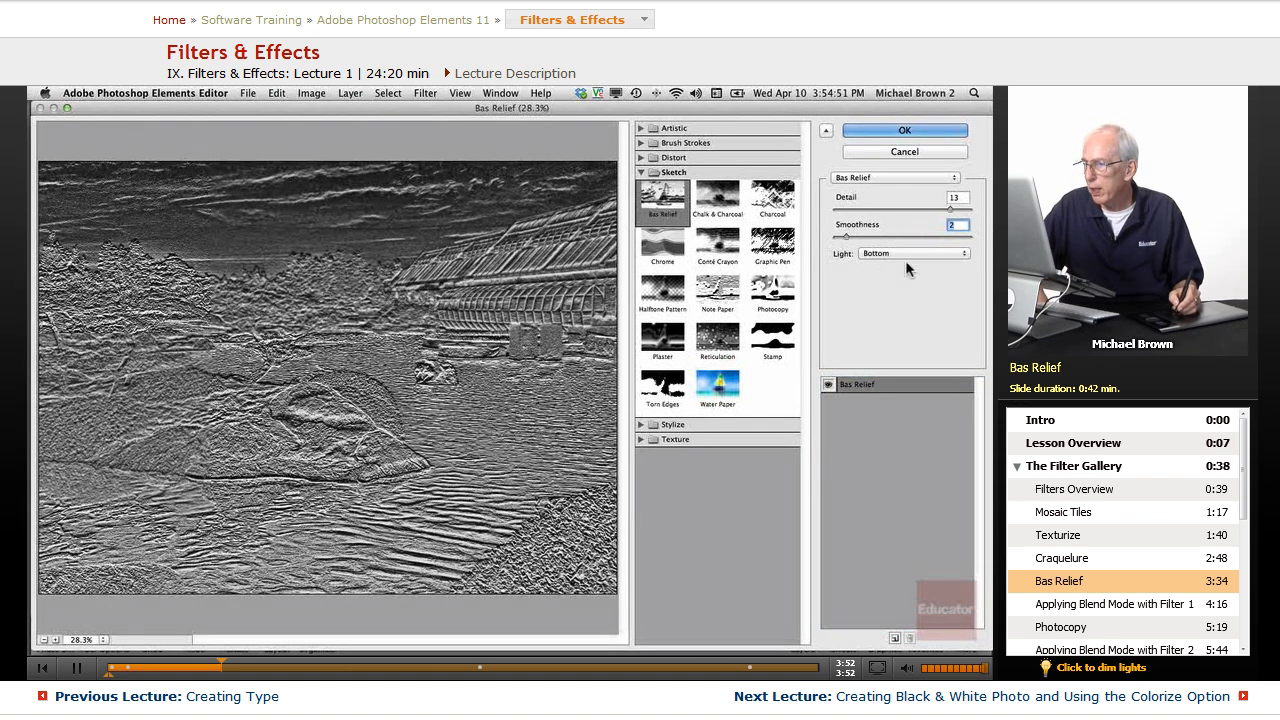
click(913, 253)
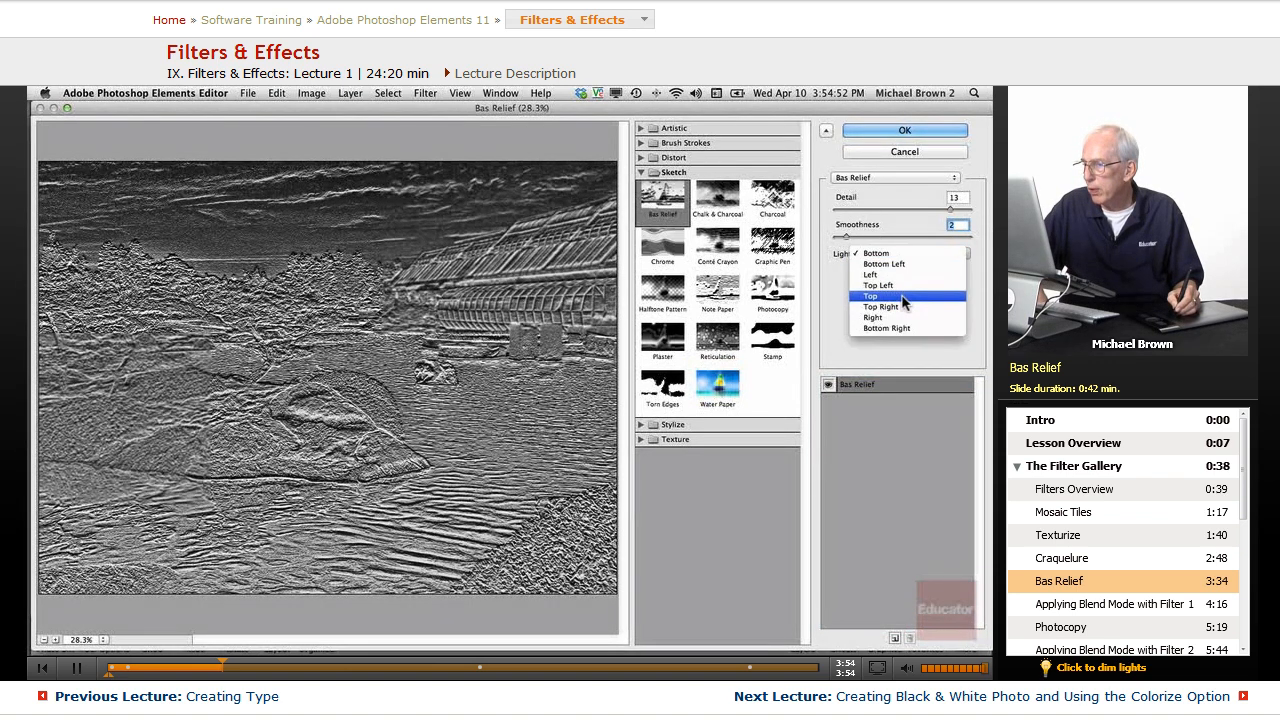
click(881, 306)
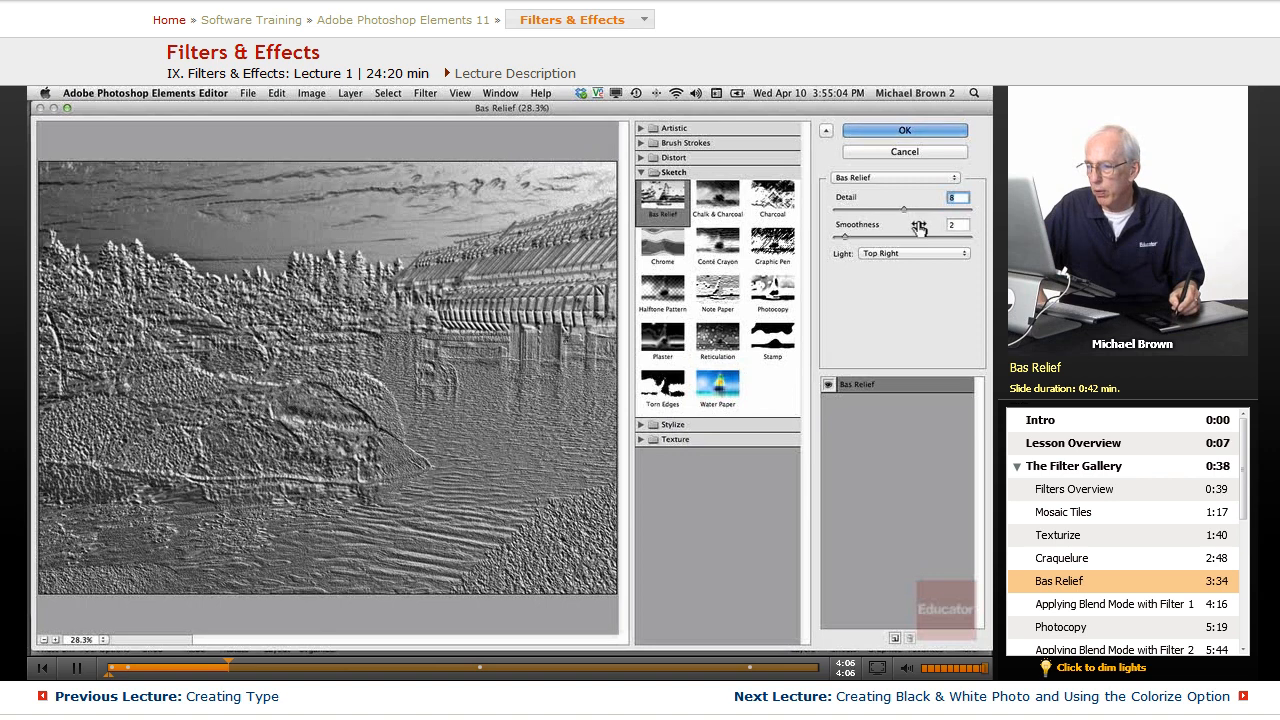
drag(908, 208, 912, 208)
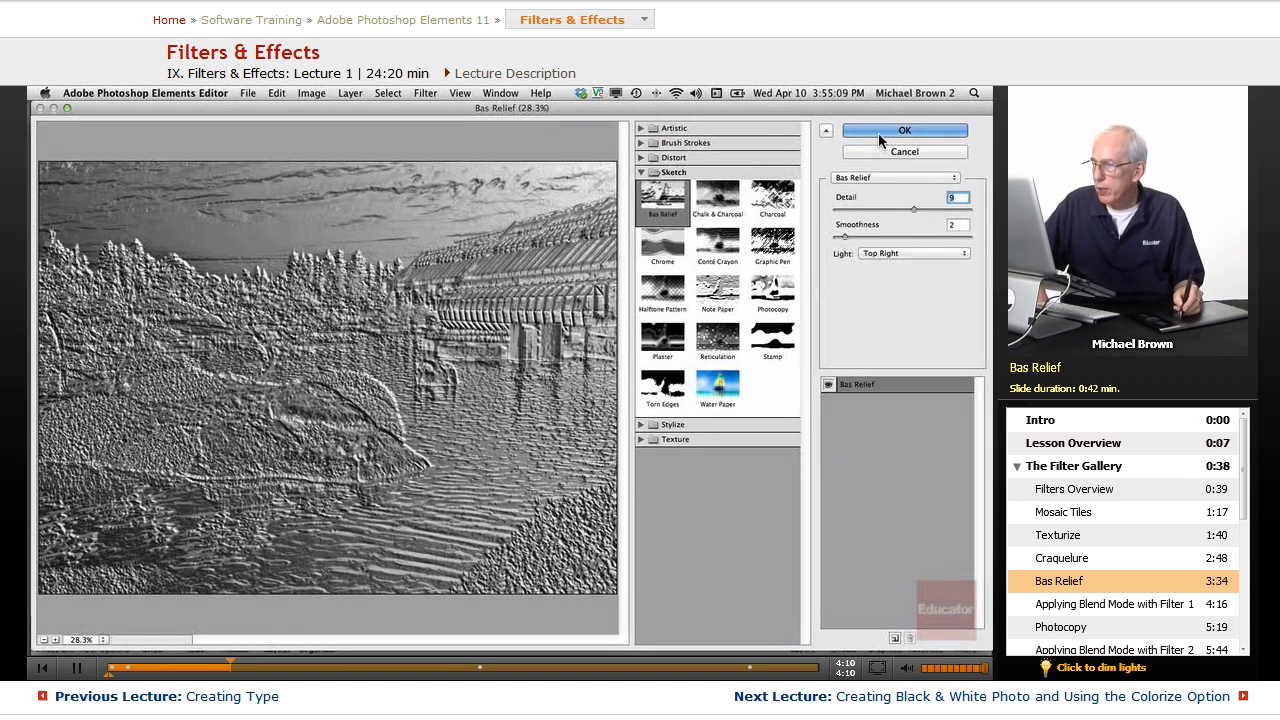
click(904, 130)
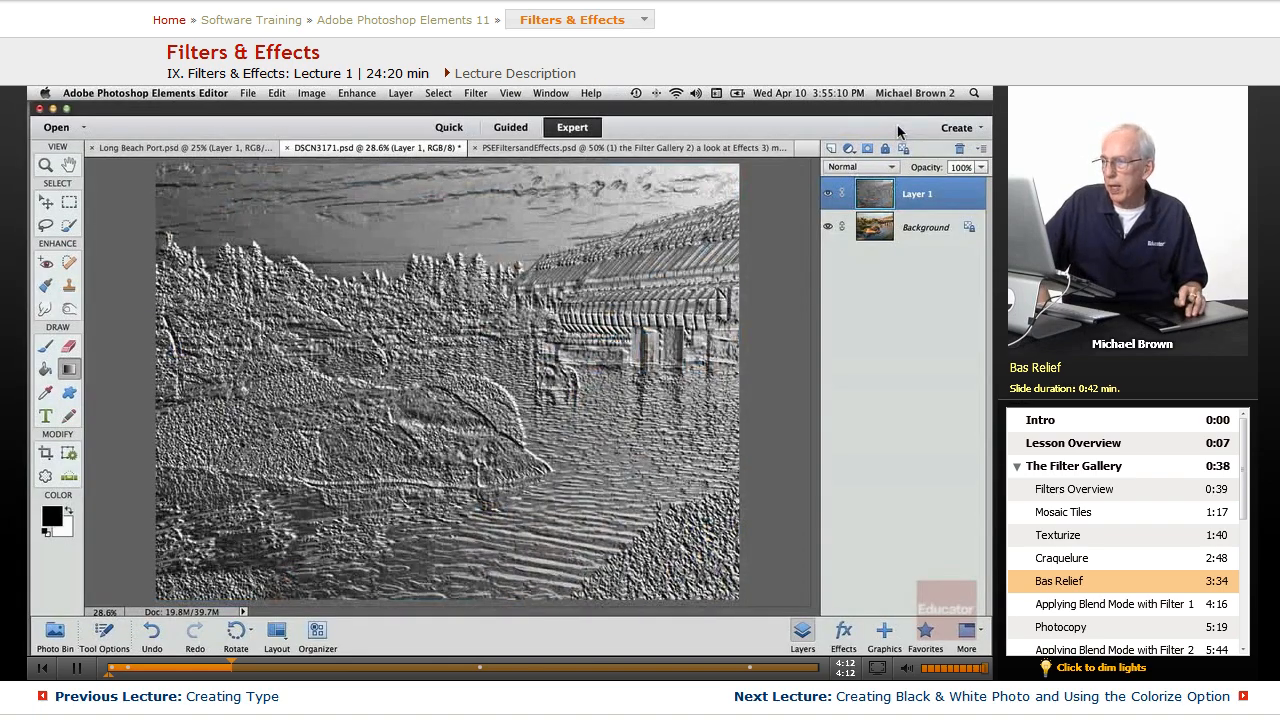